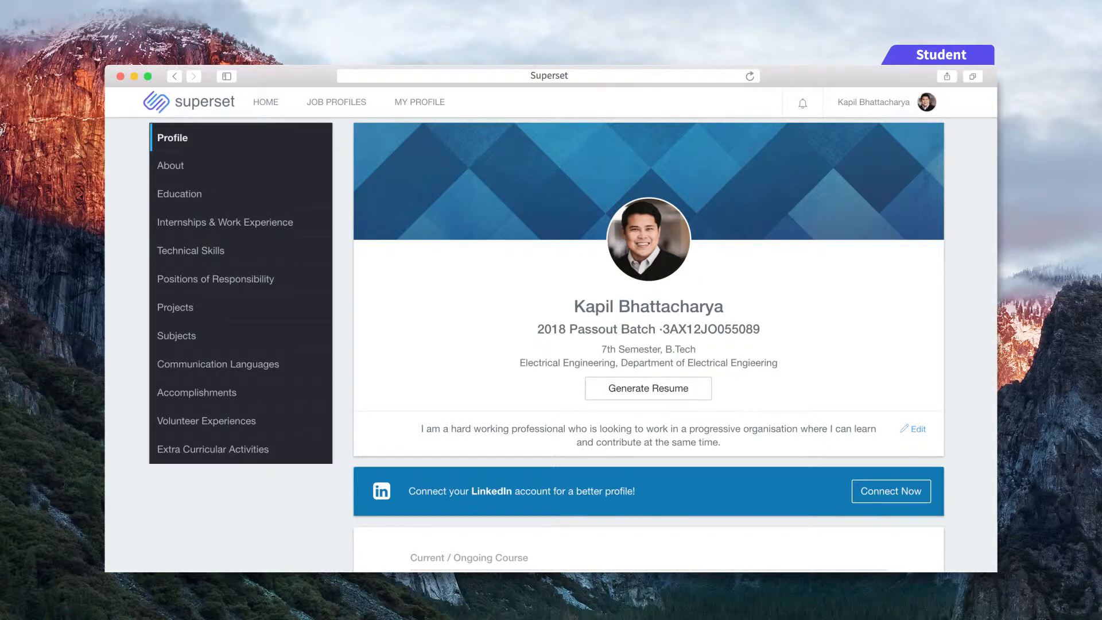
Scroll through the placement cell's directory of 91 Dartford College of Engineering students
scroll(down, 3)
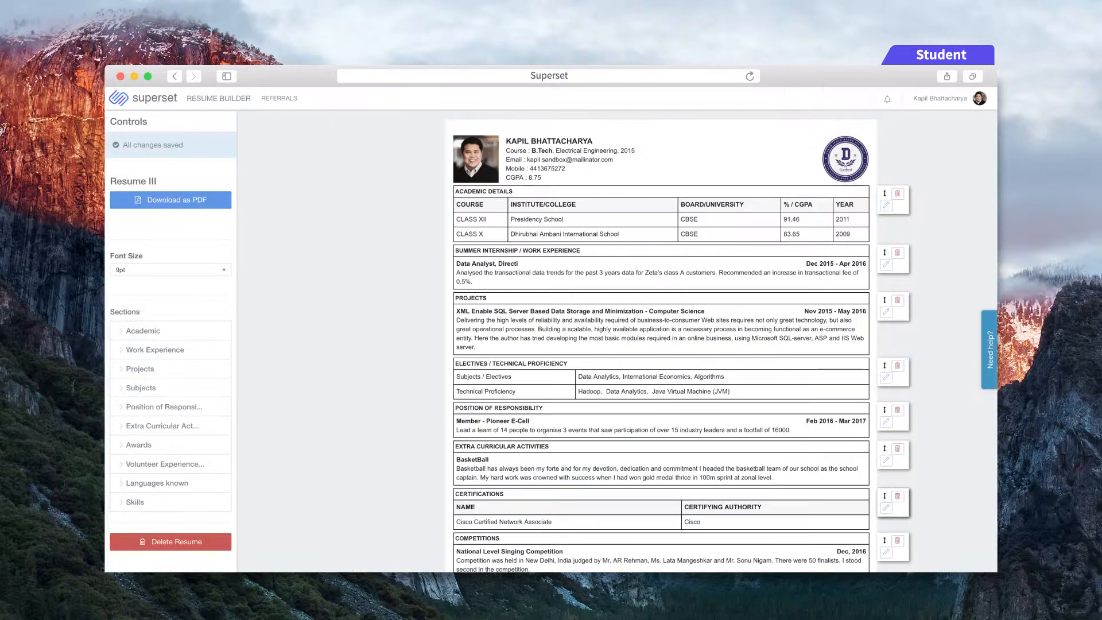
scroll(down, 3)
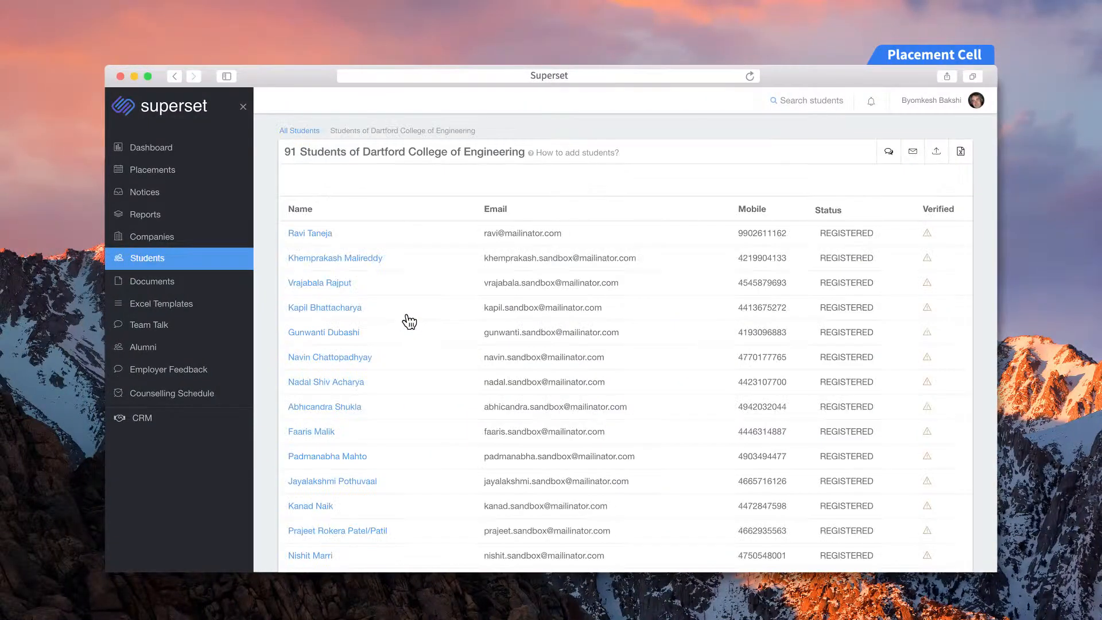
click(325, 307)
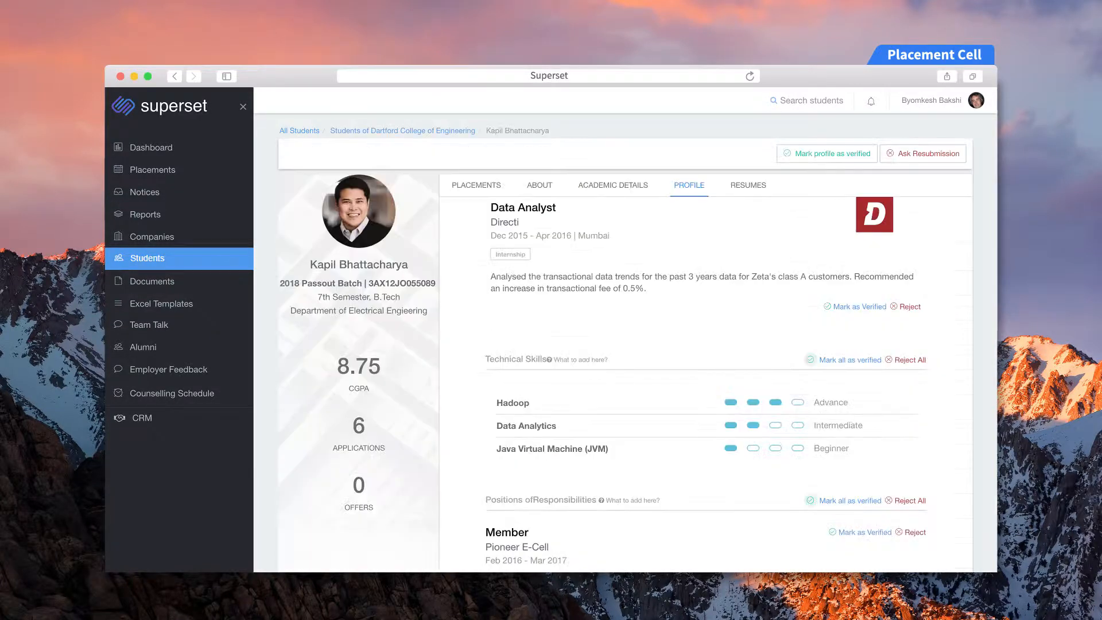
scroll(down, 3)
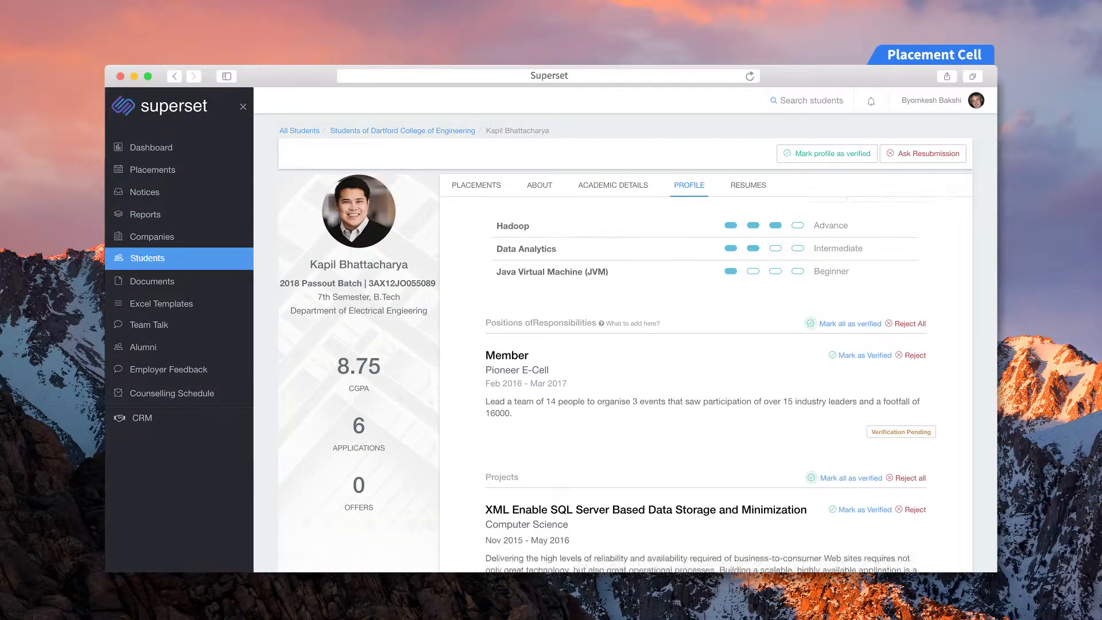
click(613, 184)
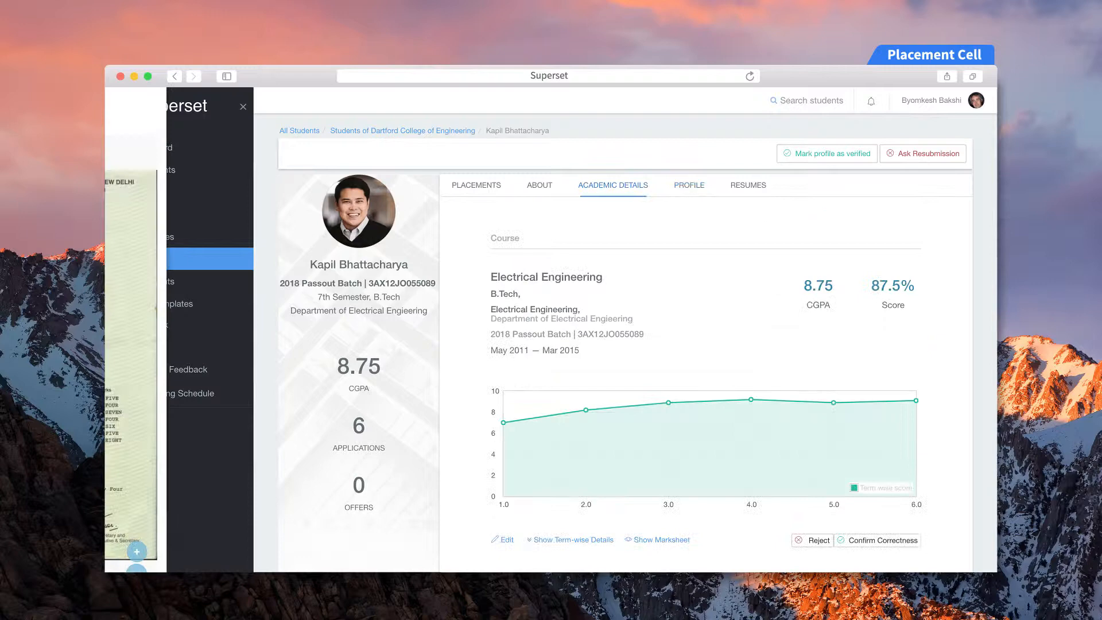
Review his Placements applications, including the four still in progress
click(475, 185)
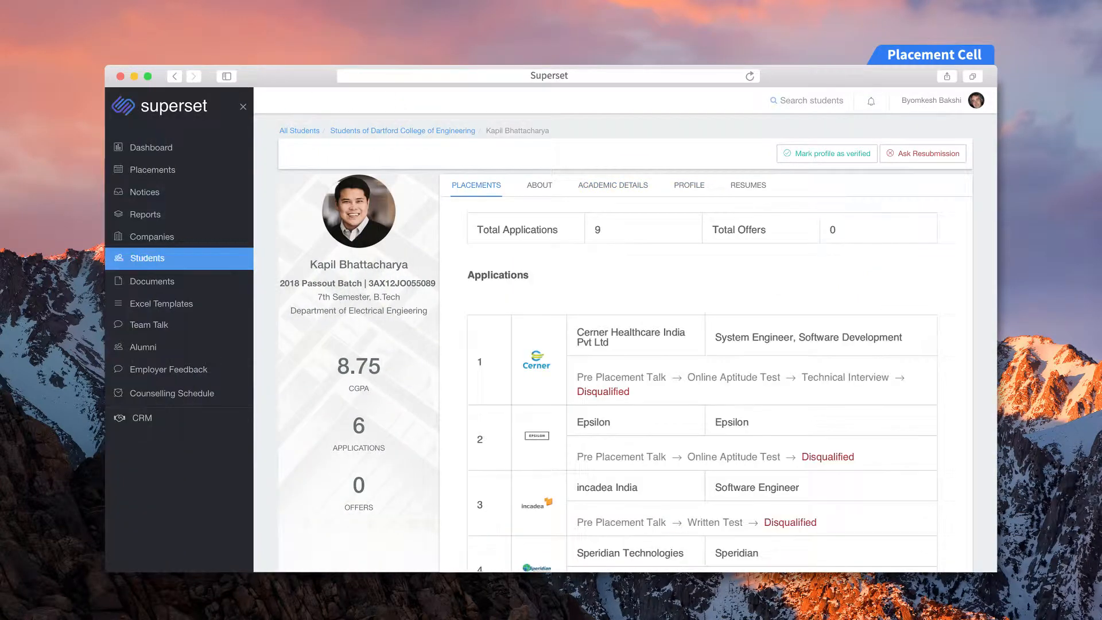
scroll(down, 3)
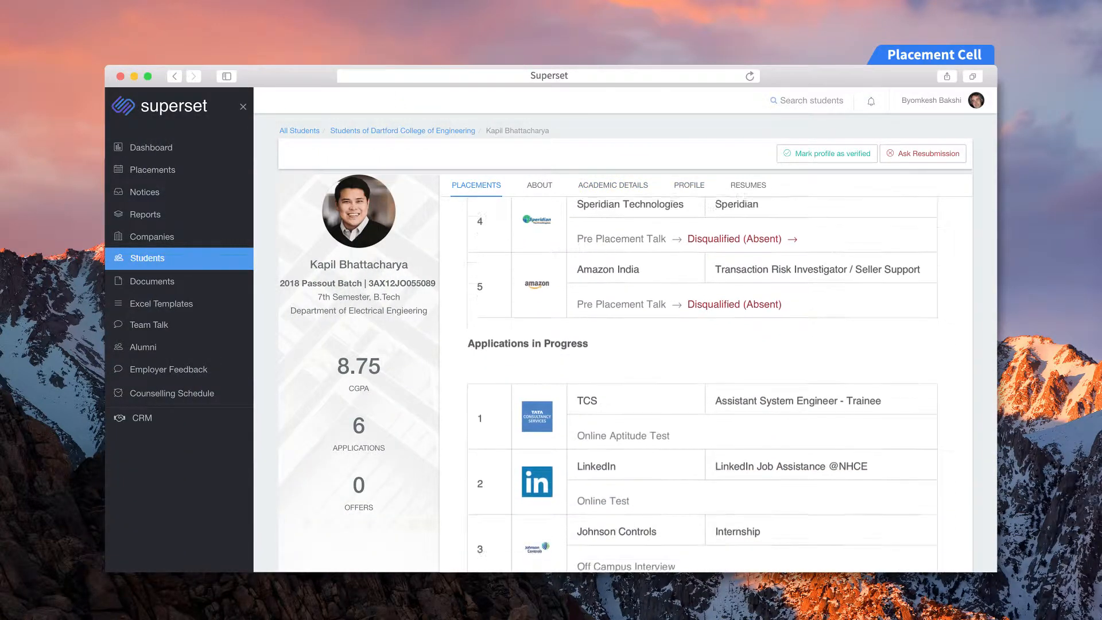
scroll(down, 3)
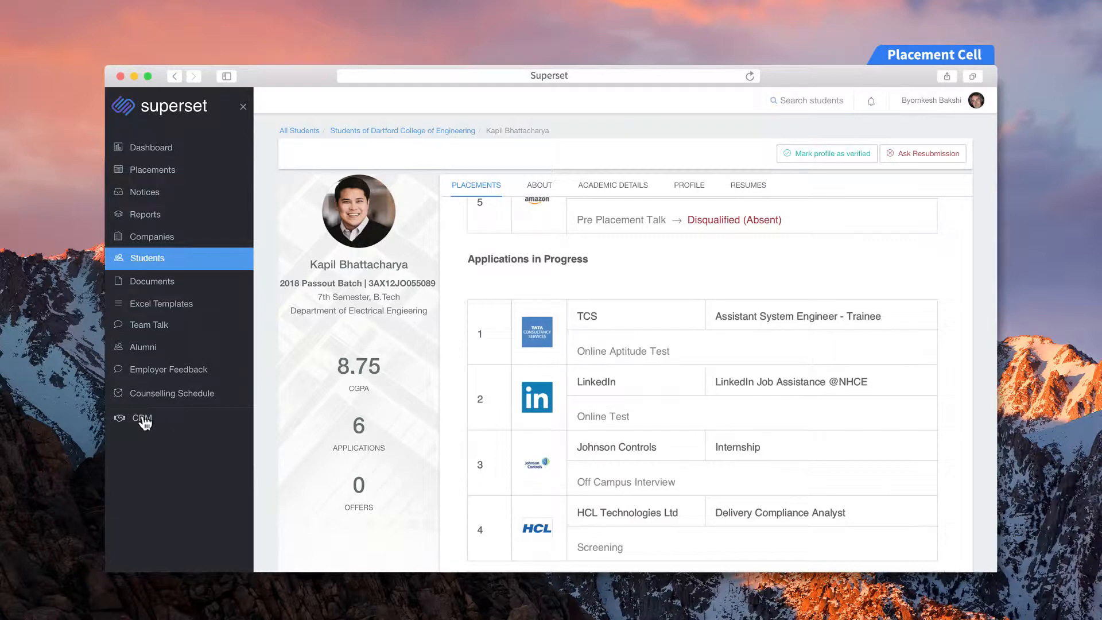
View the Corporate Outreach 2018-19 CRM campaign and its Microsoft - New Deal entry
click(142, 418)
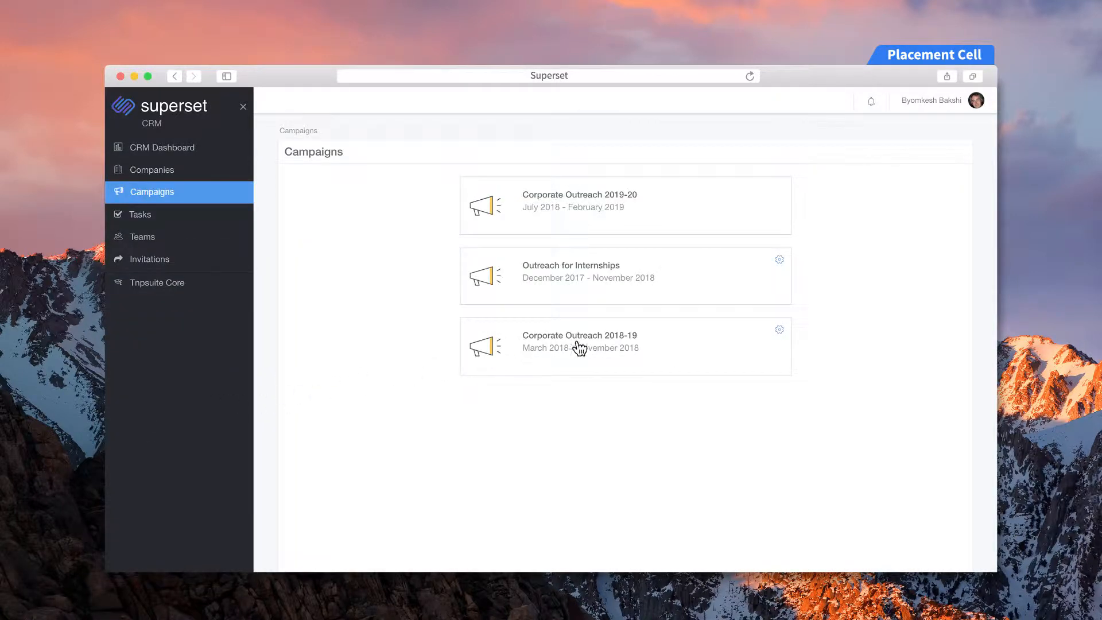
click(581, 340)
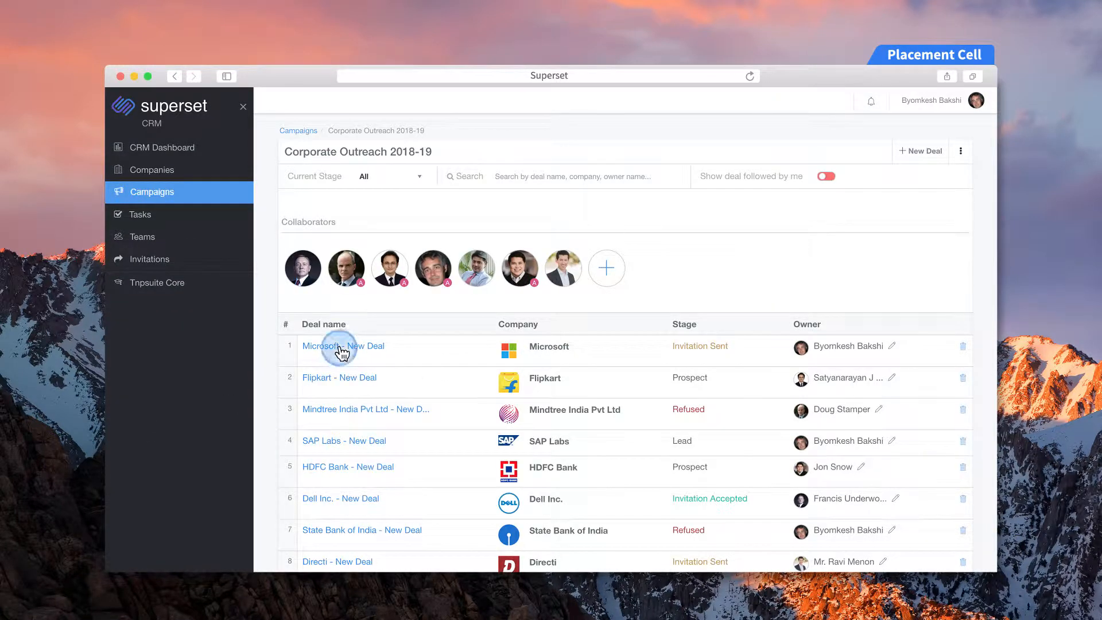
click(337, 345)
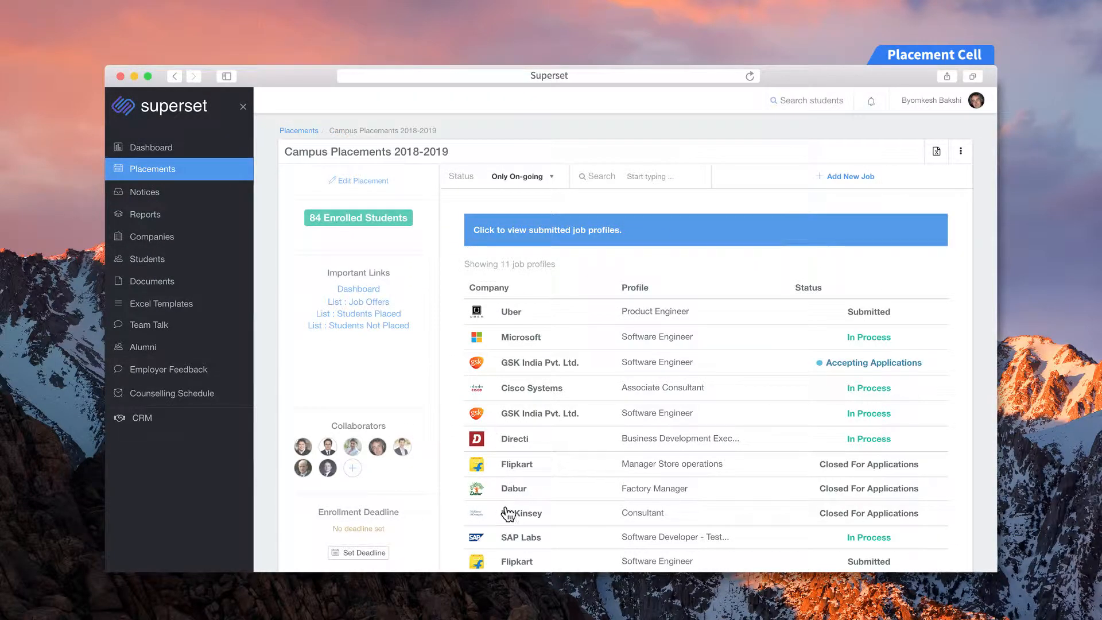
mouse_move(514, 316)
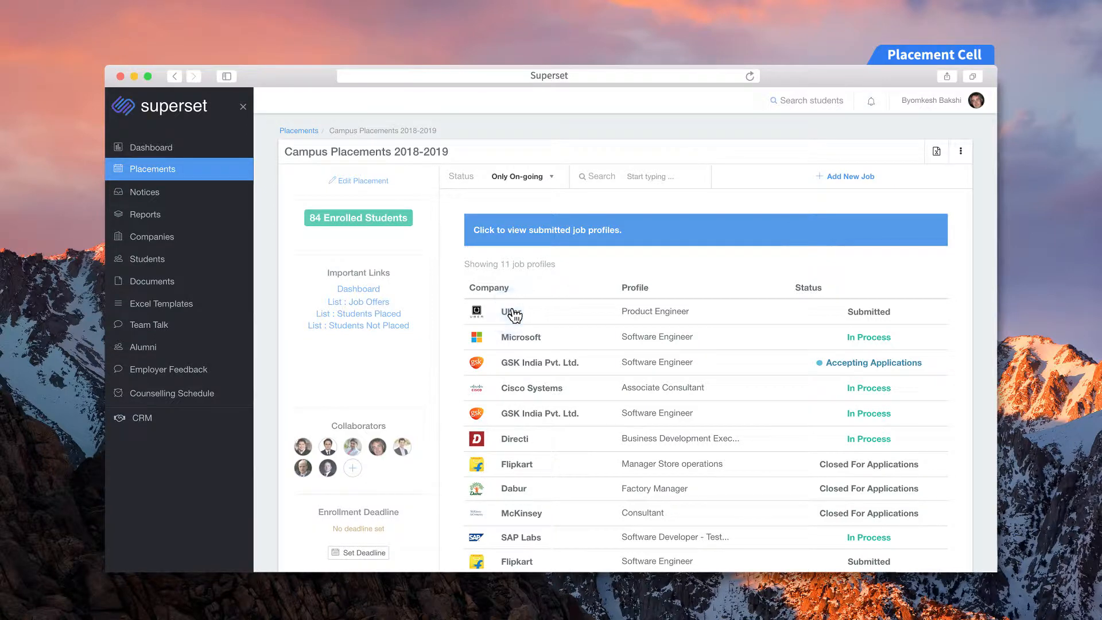
View Uber's Product Engineer profile, its Eligibility section, and apply from the mobile app
click(507, 313)
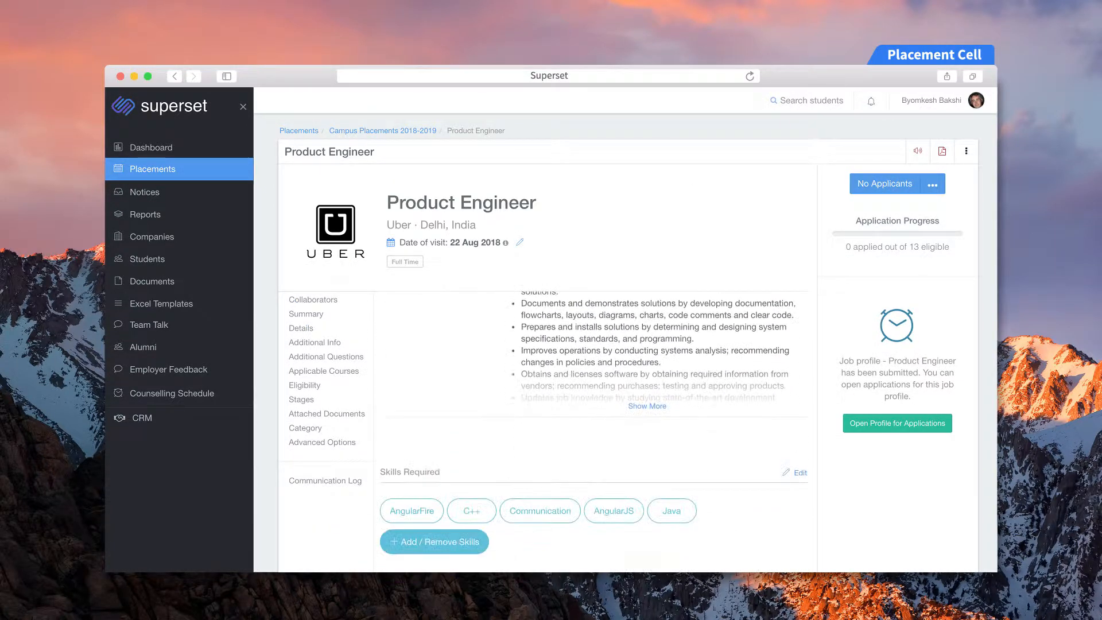
click(304, 385)
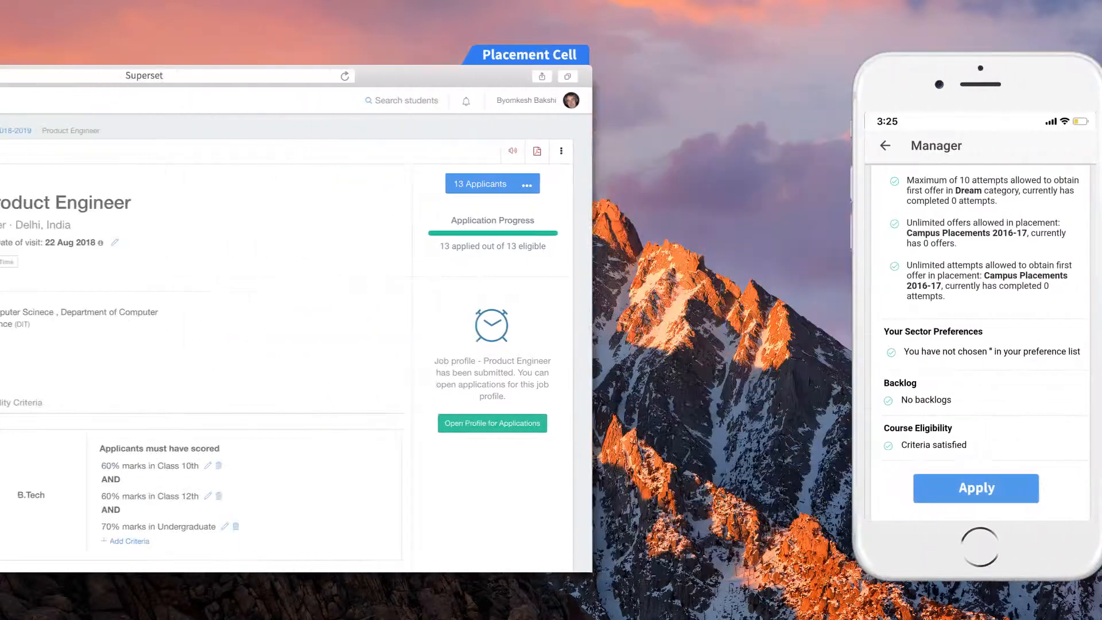
click(493, 184)
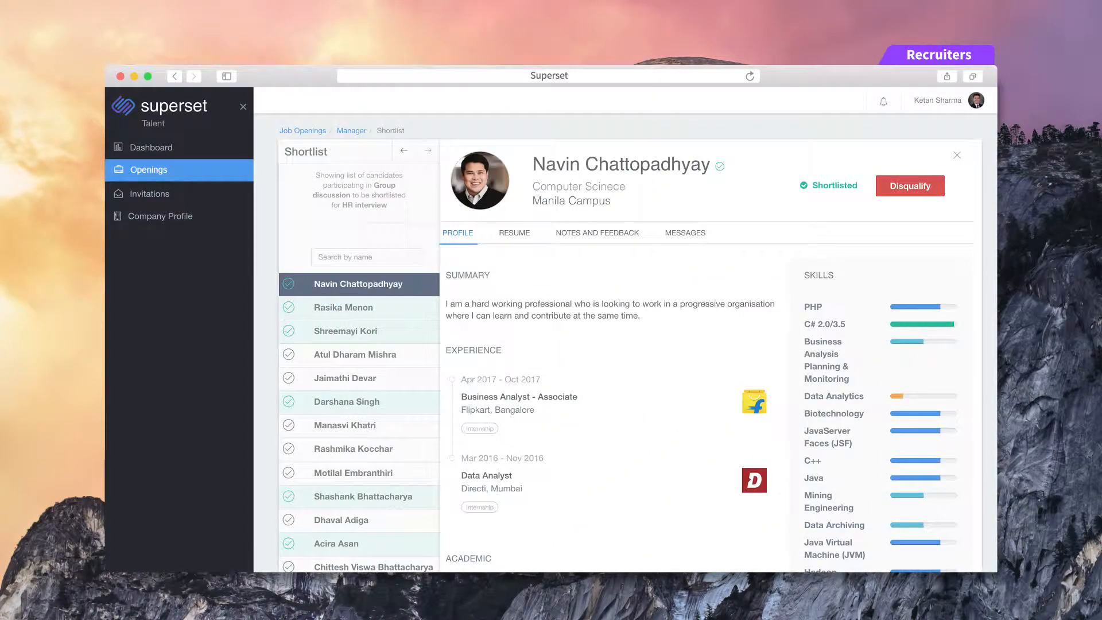
scroll(down, 3)
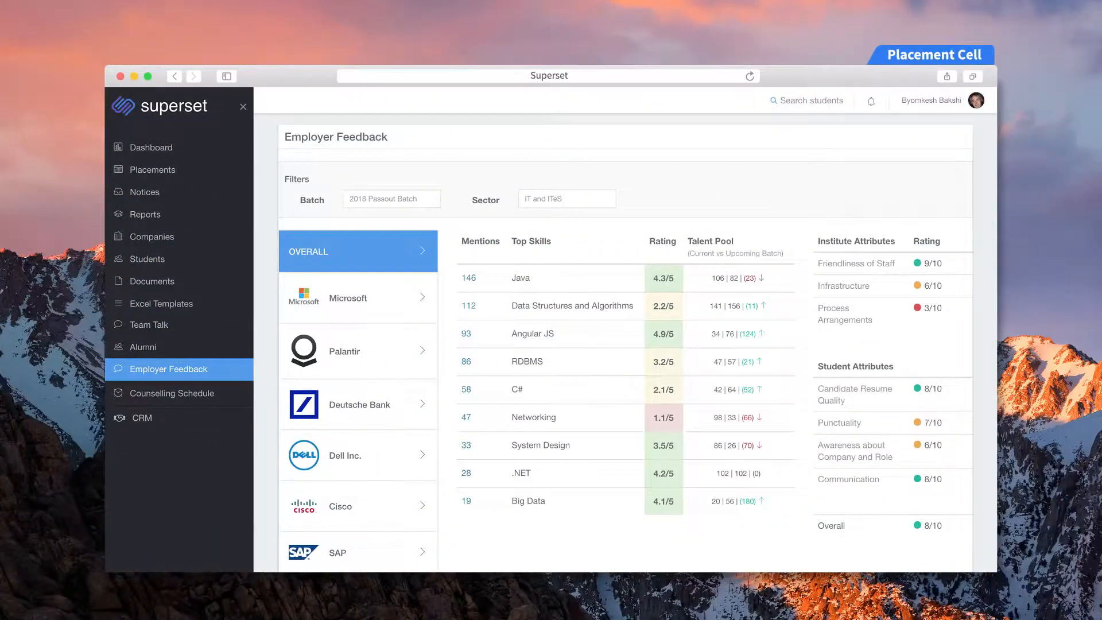
click(147, 258)
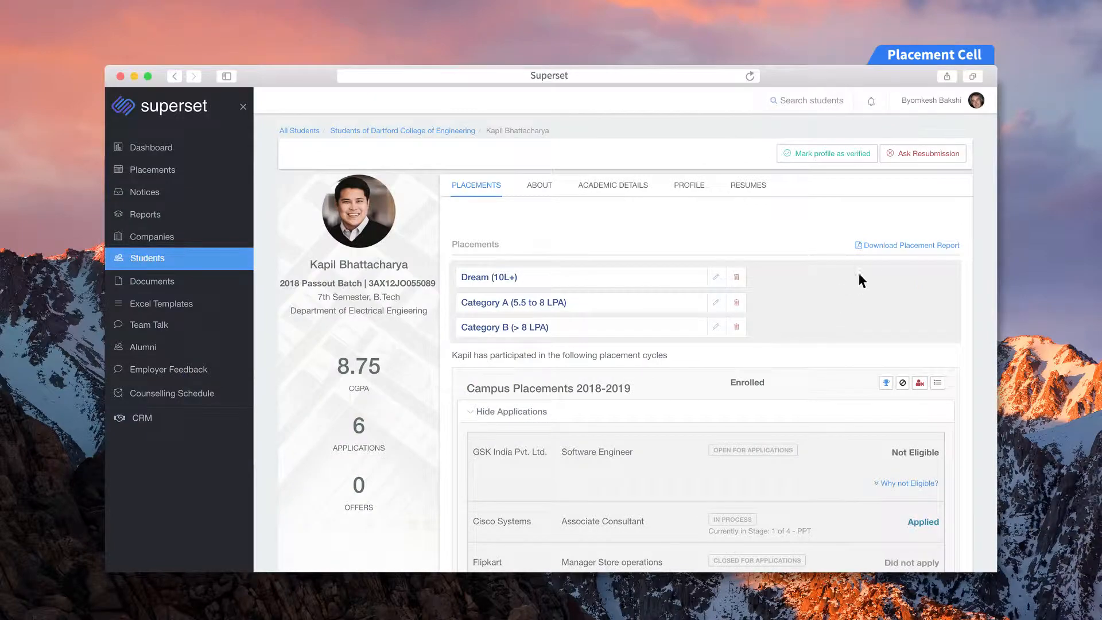